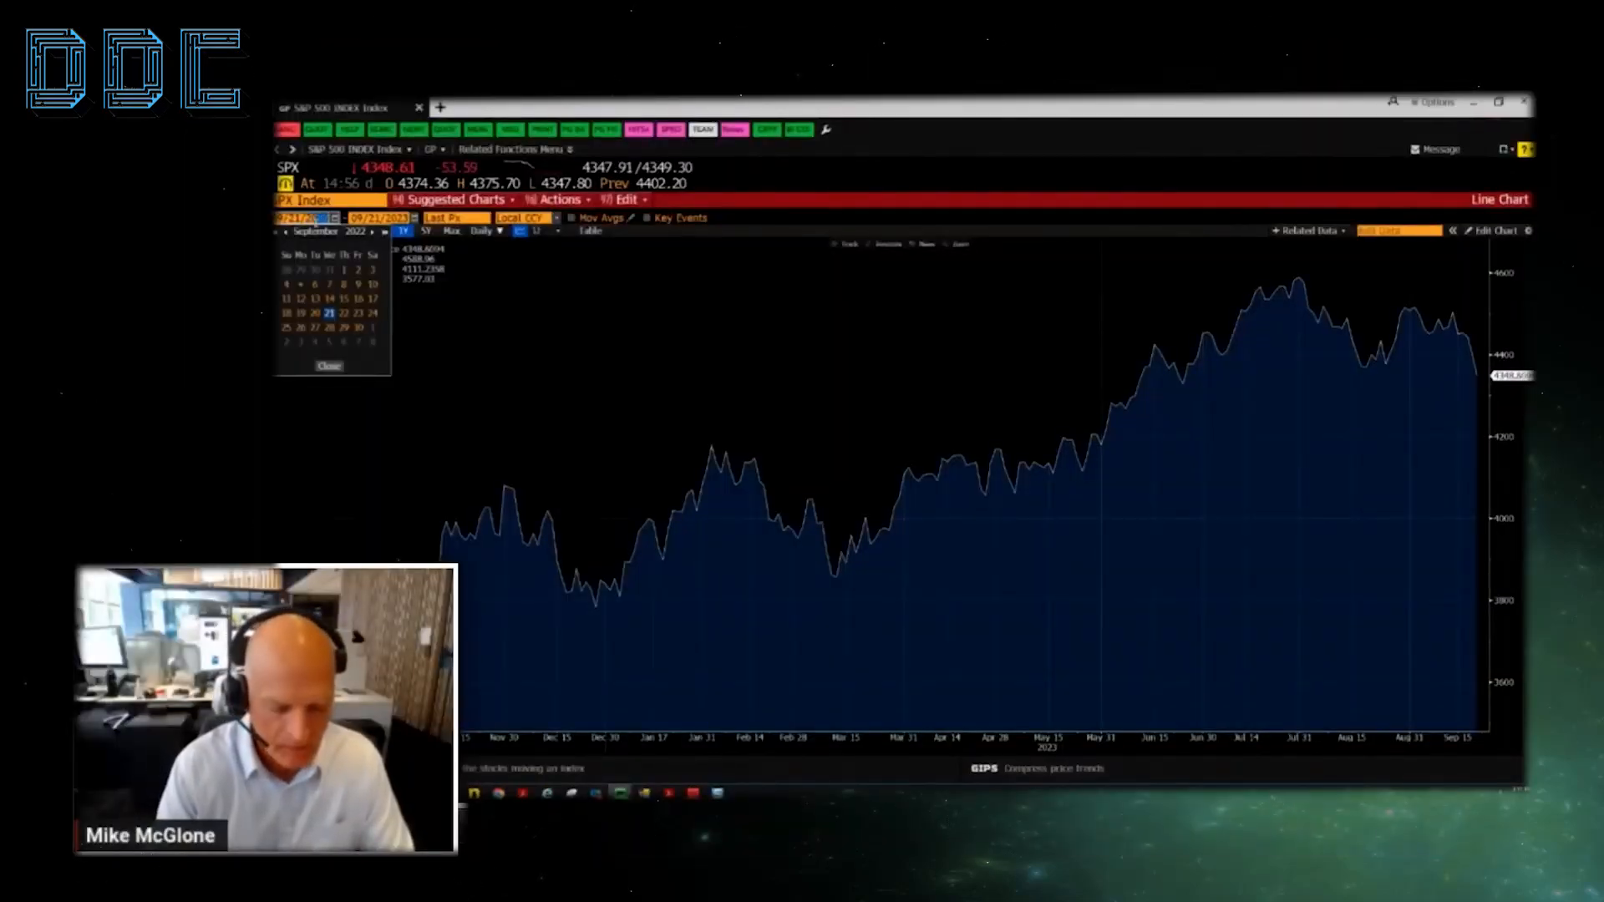
- Open 'Bitcoin, Pioneering 24/7-Traded Indicator' and scroll to the Bitcoin 20-Week Mean chart
click(329, 365)
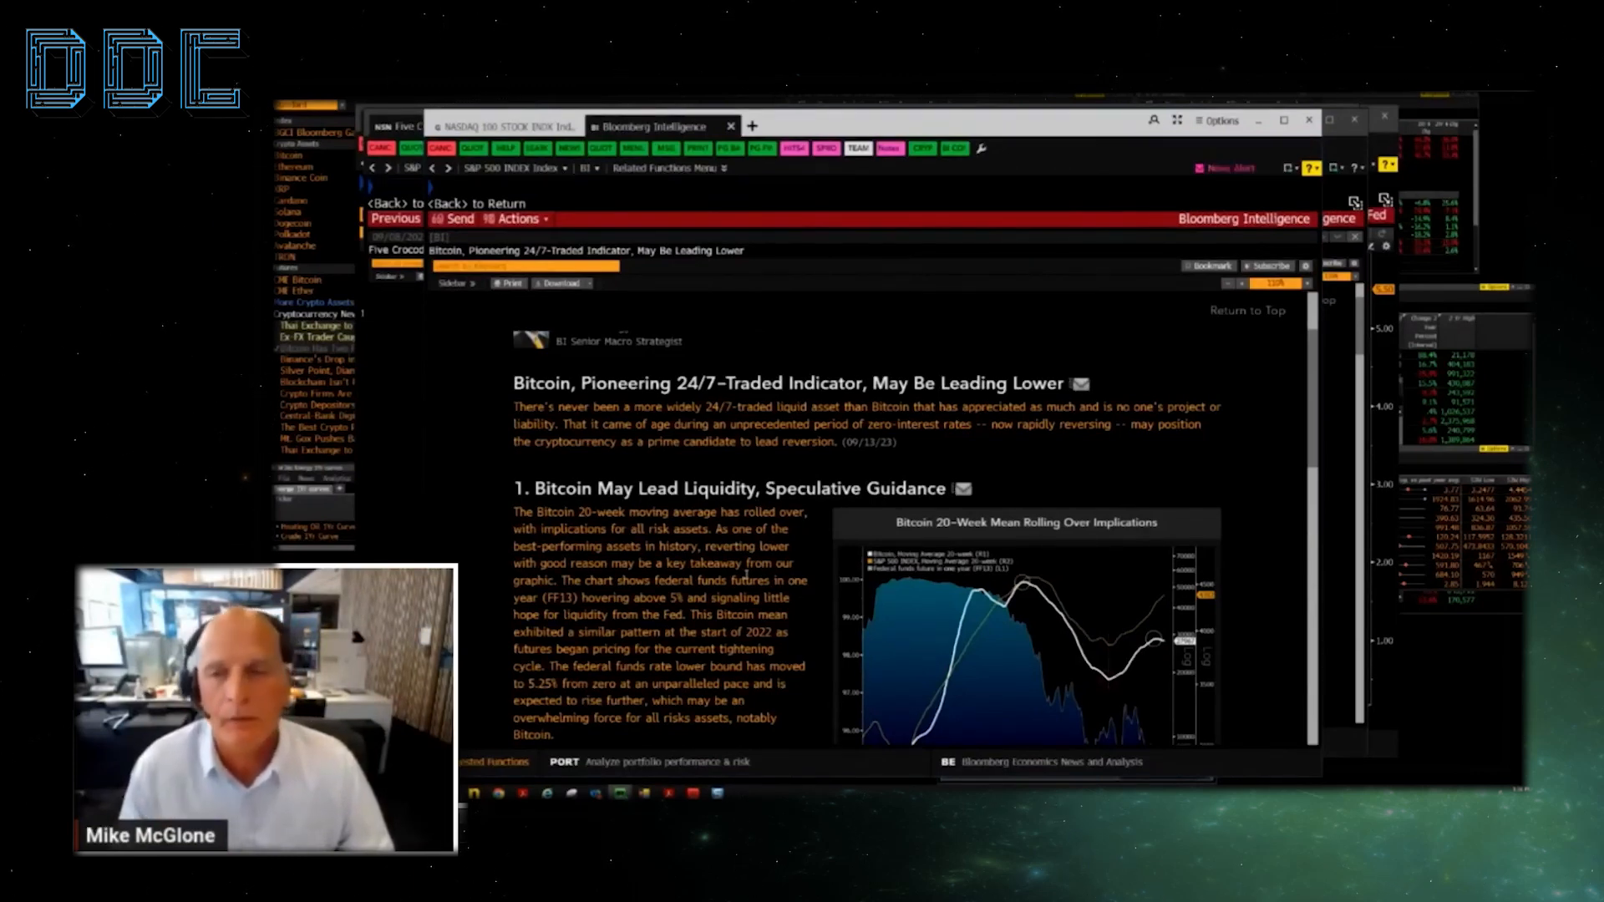
scroll(down, 3)
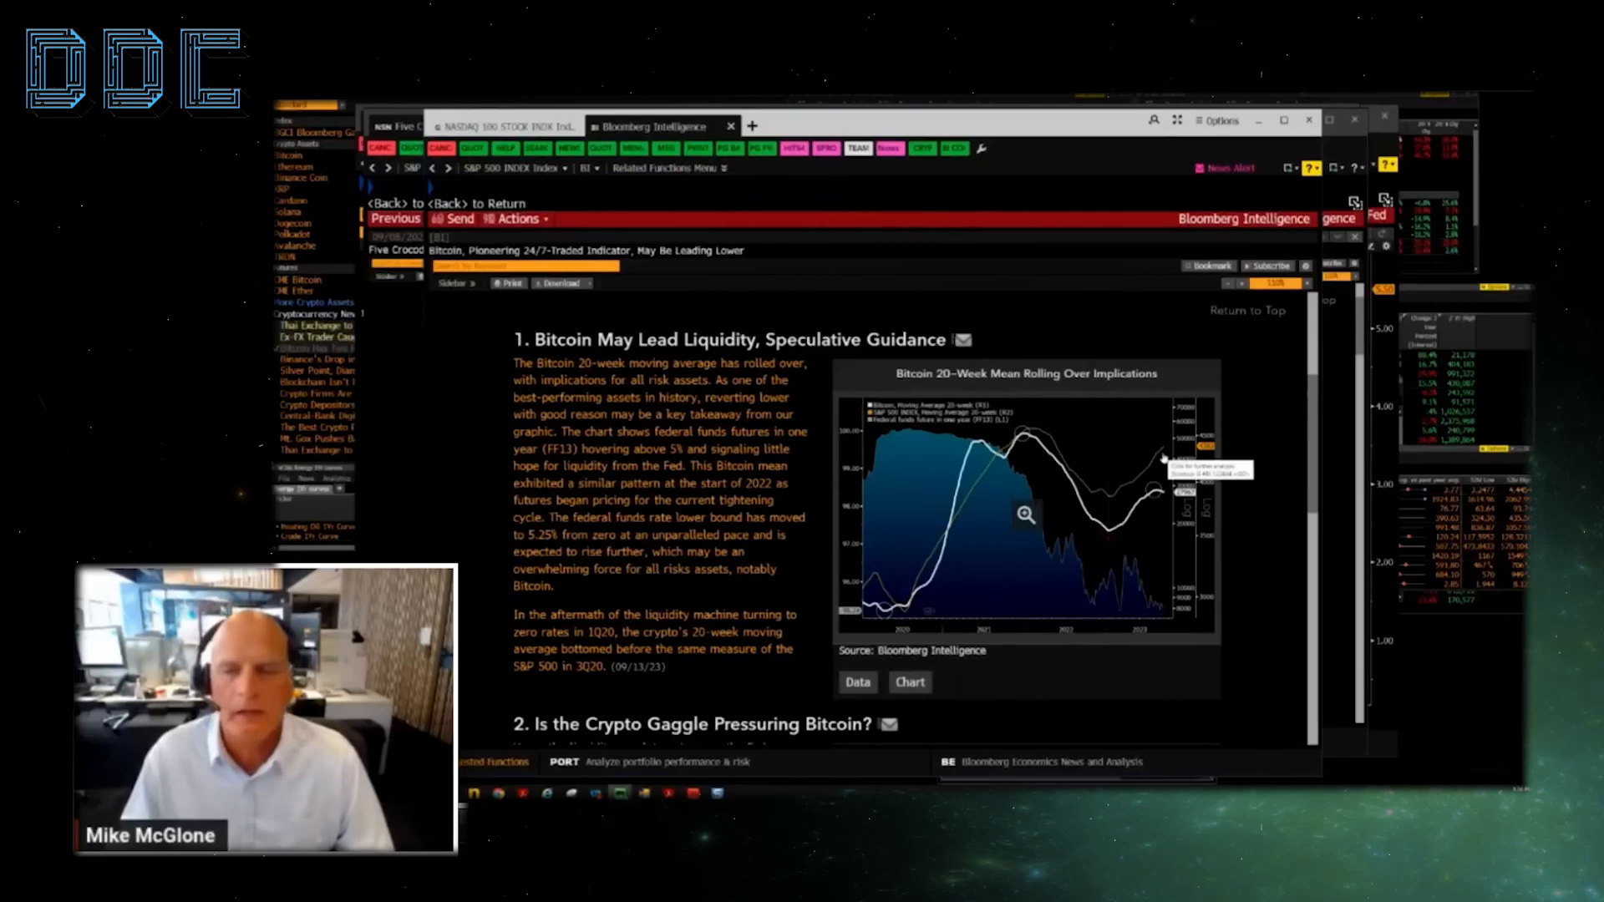
scroll(down, 3)
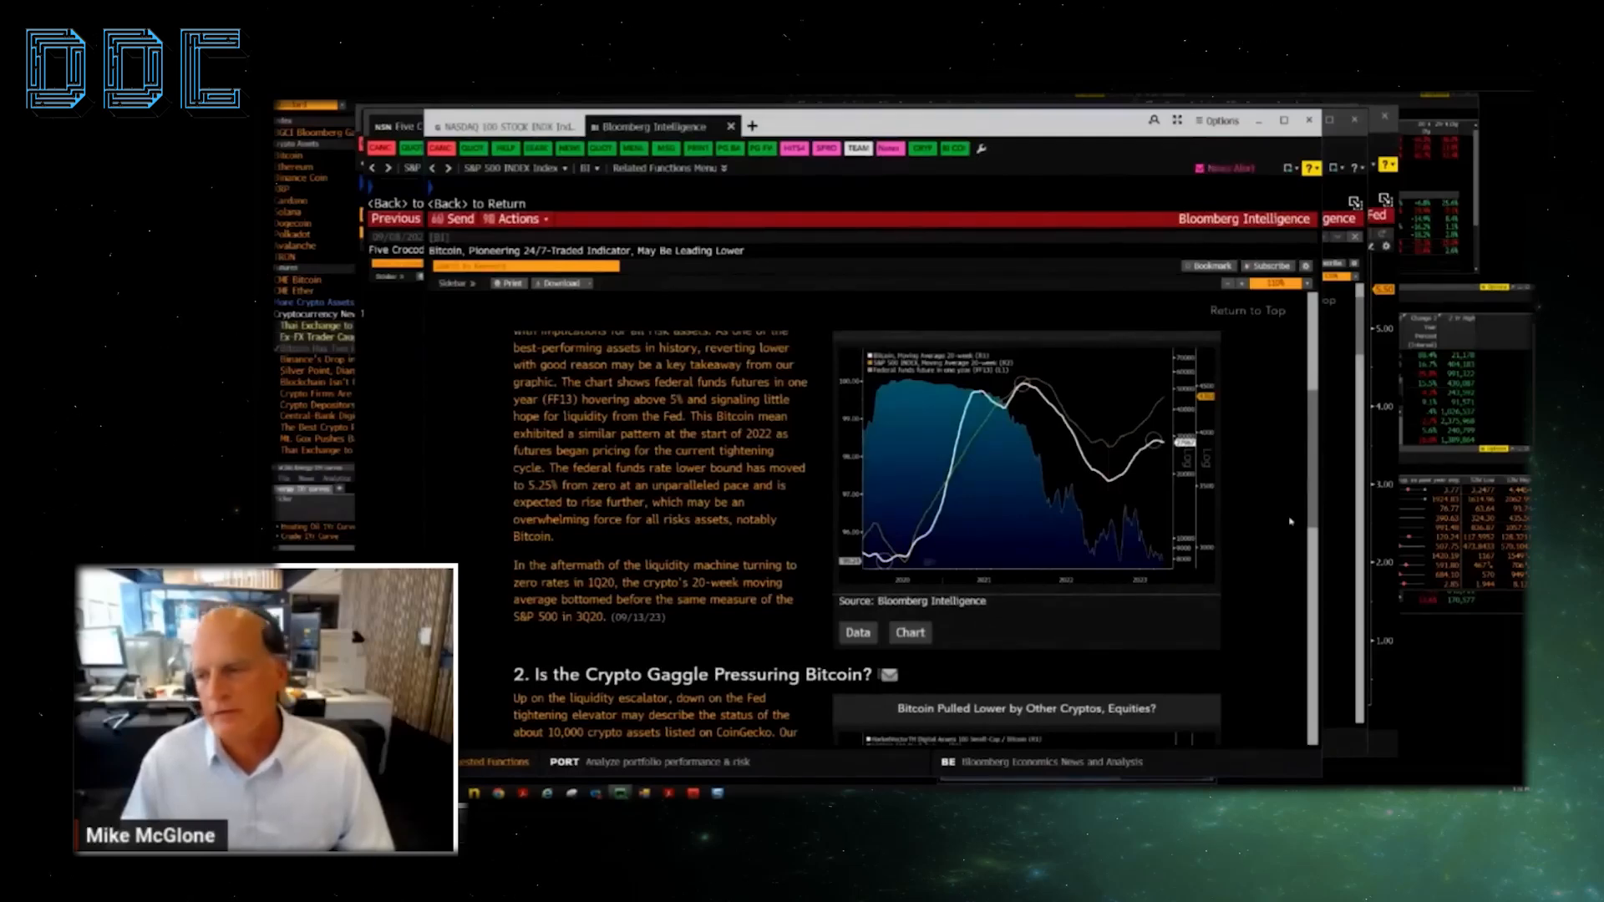
scroll(down, 3)
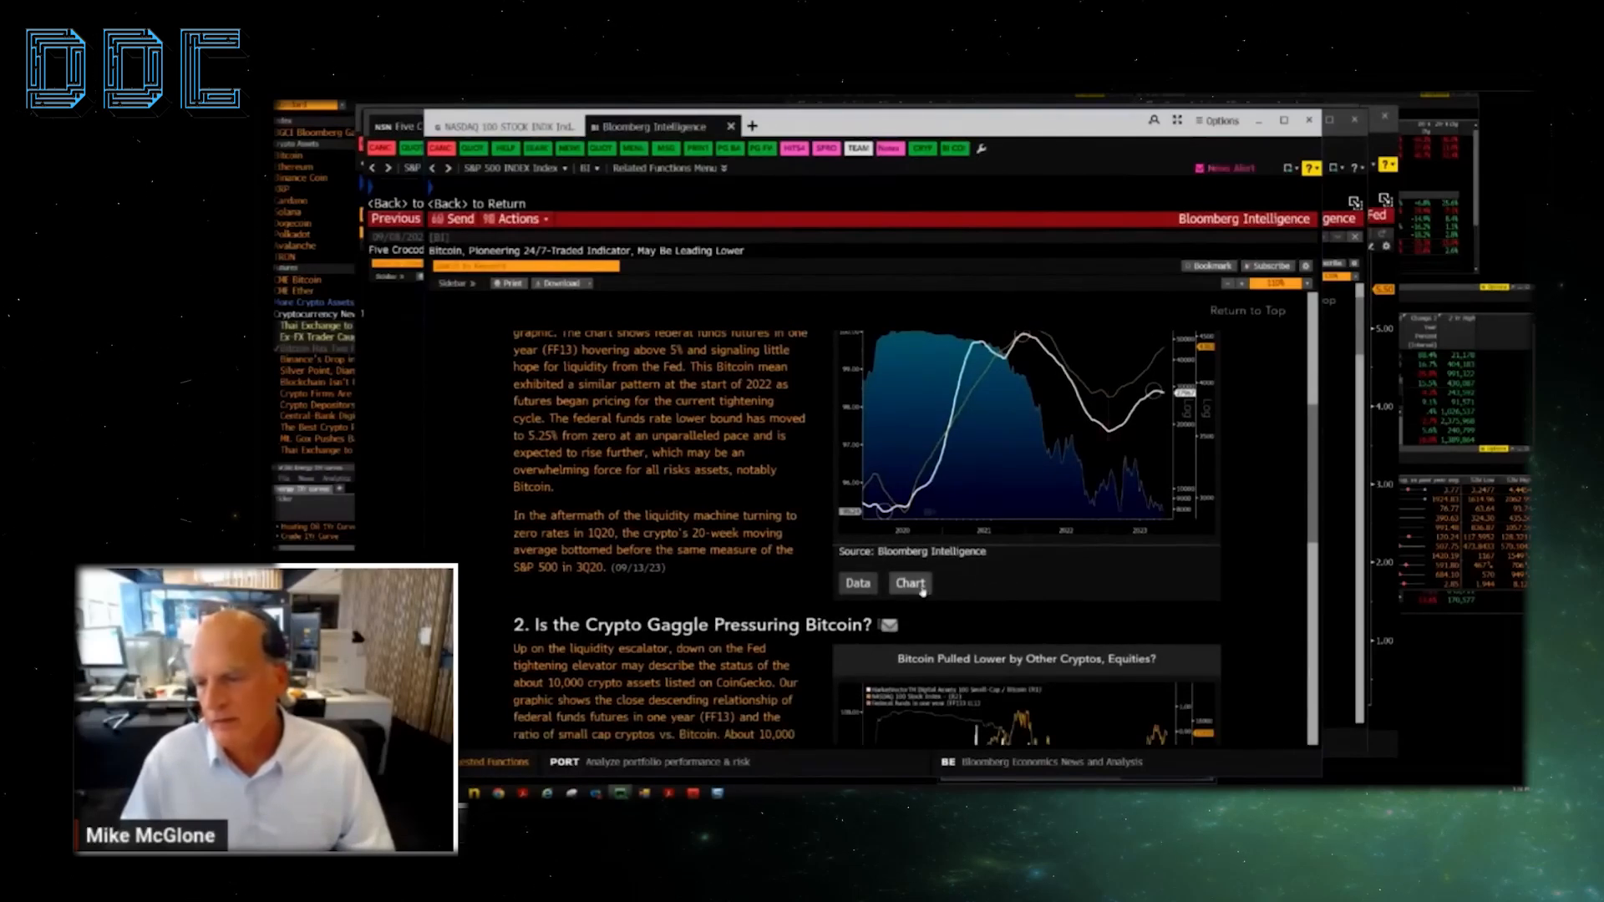